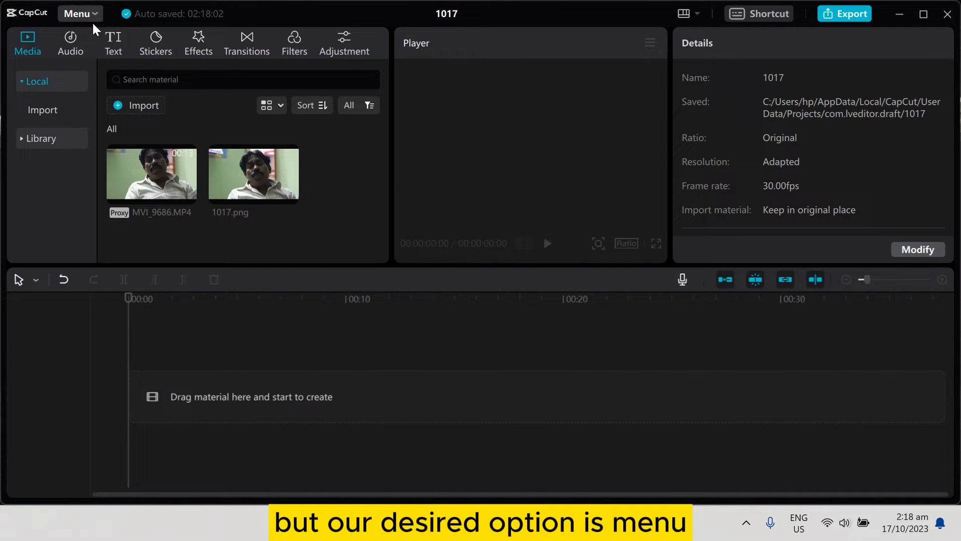
Step: Open CapCut's Settings window from the top-bar Menu
left_click(76, 13)
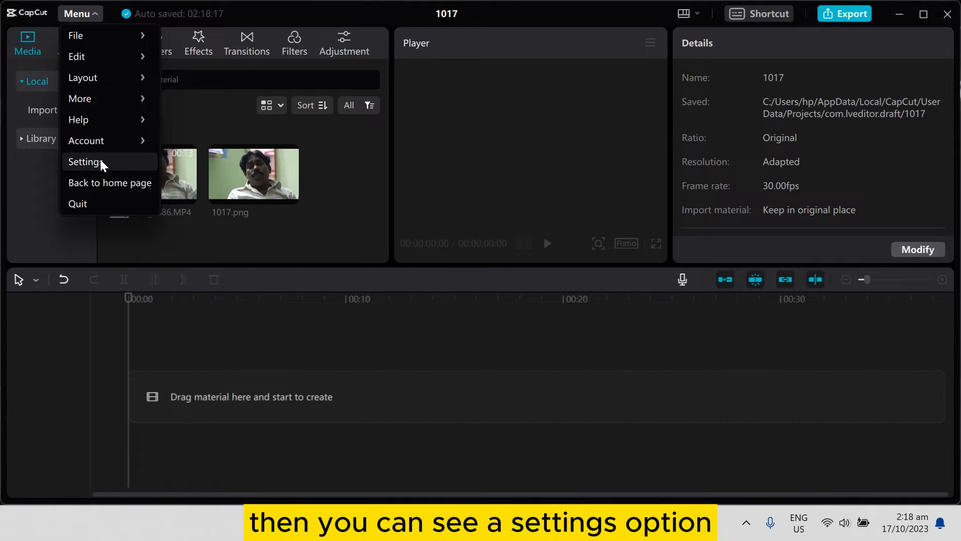
left_click(85, 162)
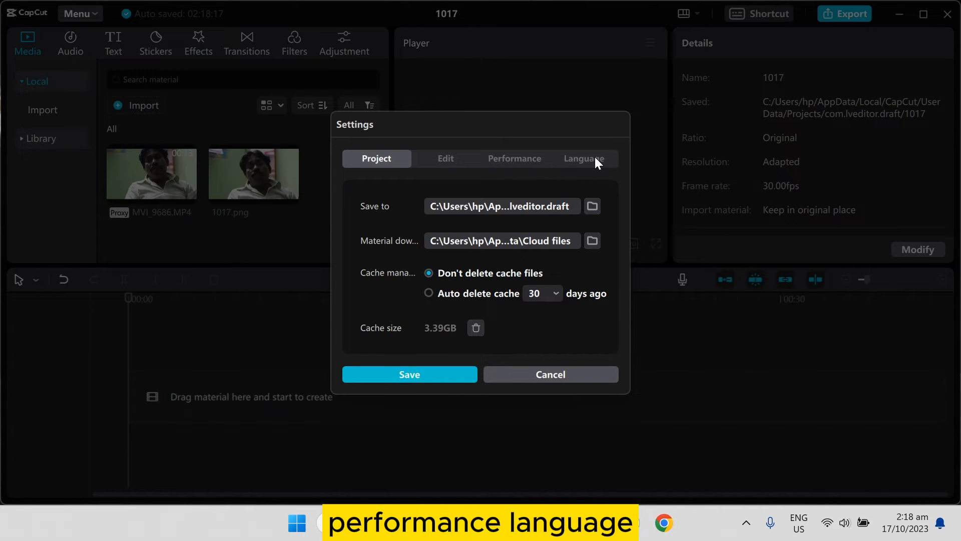
Step: Switch the Settings window to the Performance tab
left_click(515, 126)
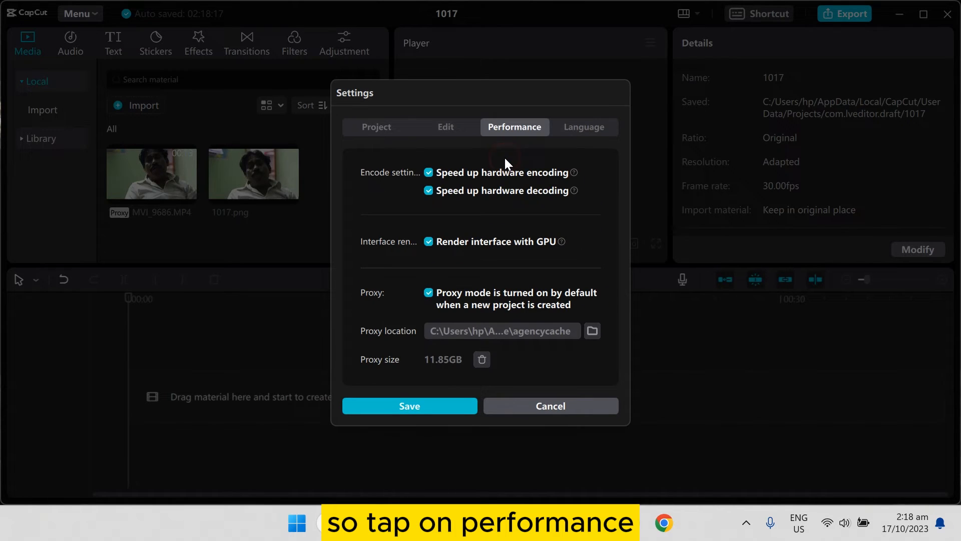
mouse_move(392, 304)
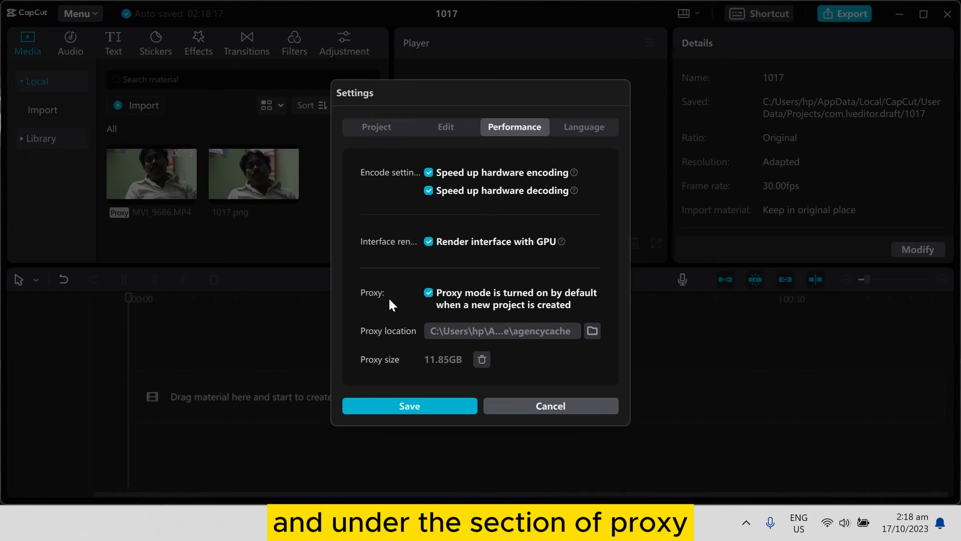
mouse_move(484, 300)
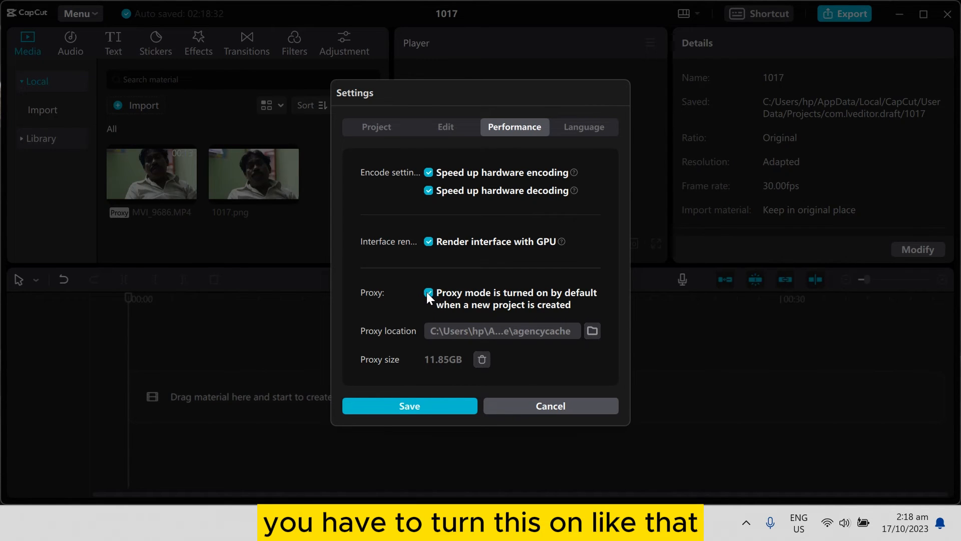
Step: Toggle 'Proxy mode is turned on by default' off and back on, then save settings
left_click(428, 292)
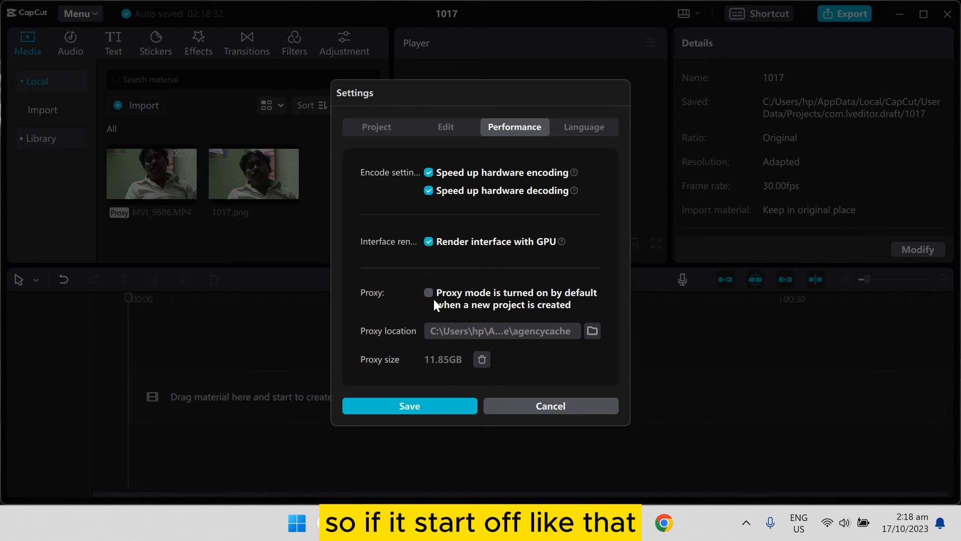
left_click(428, 292)
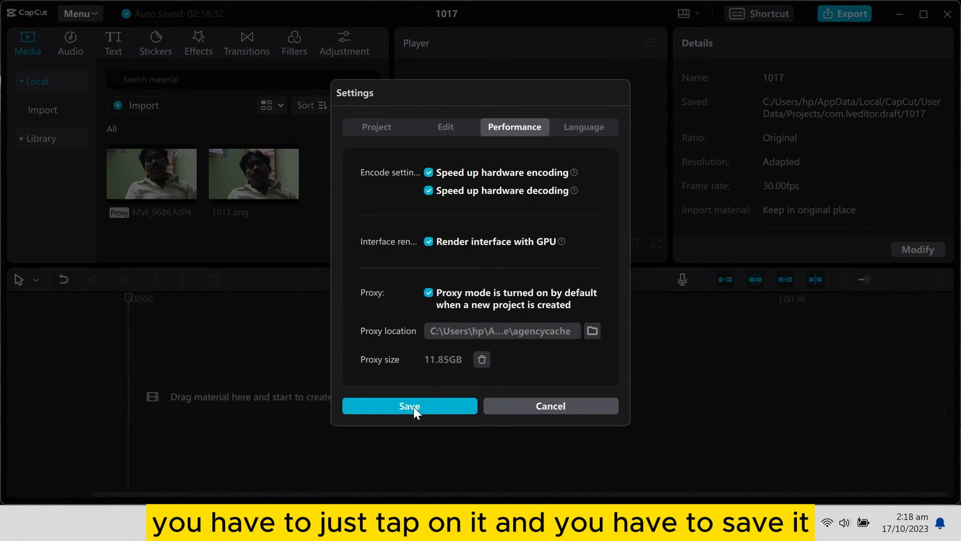
left_click(410, 406)
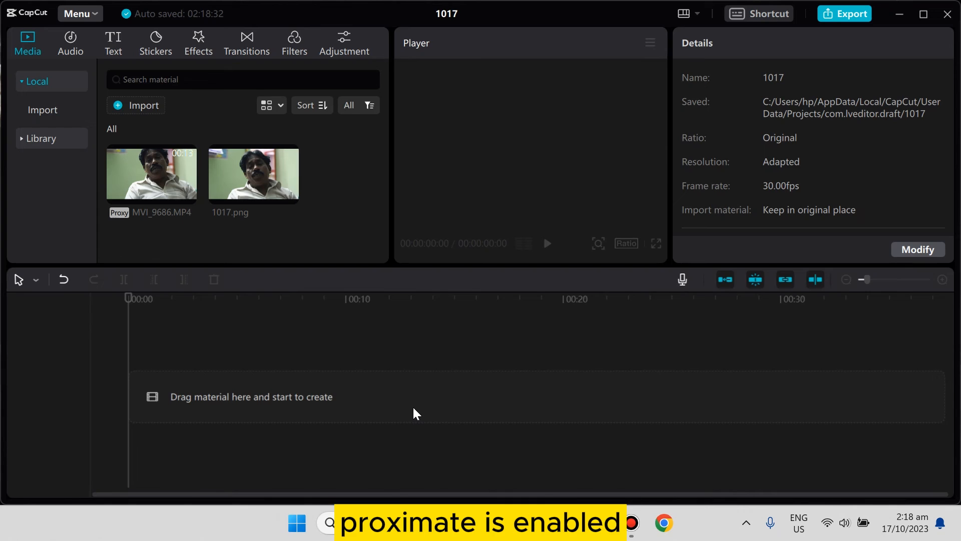